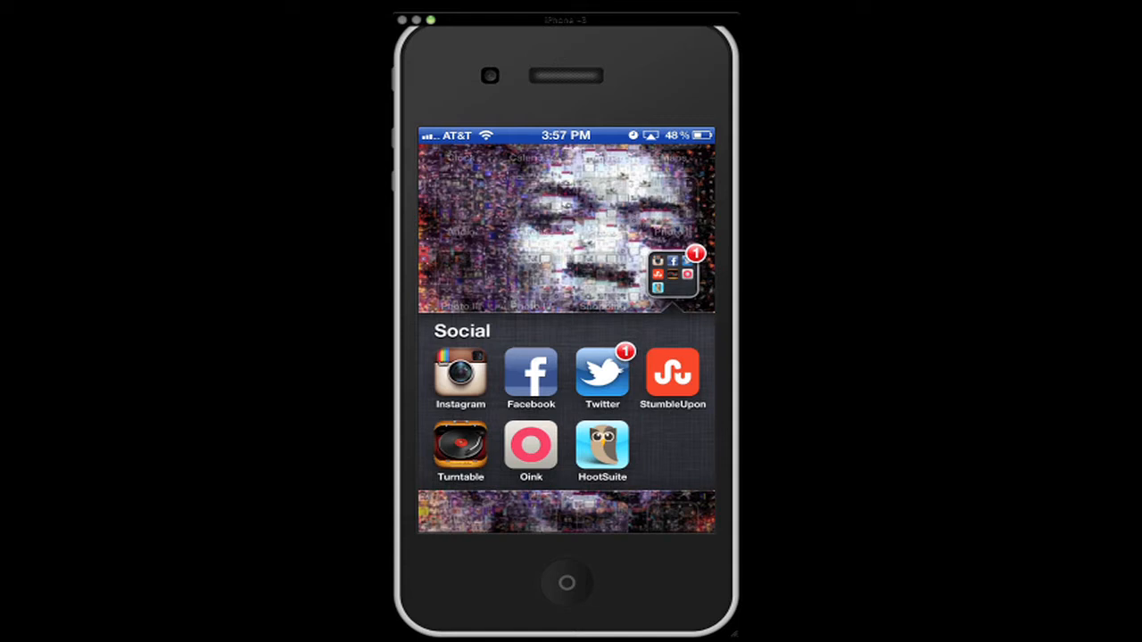
Launch the Instagram app from the Home Screen's Social folder to reach its Login screen
{"action": "left_click", "coordinate": [460, 373]}
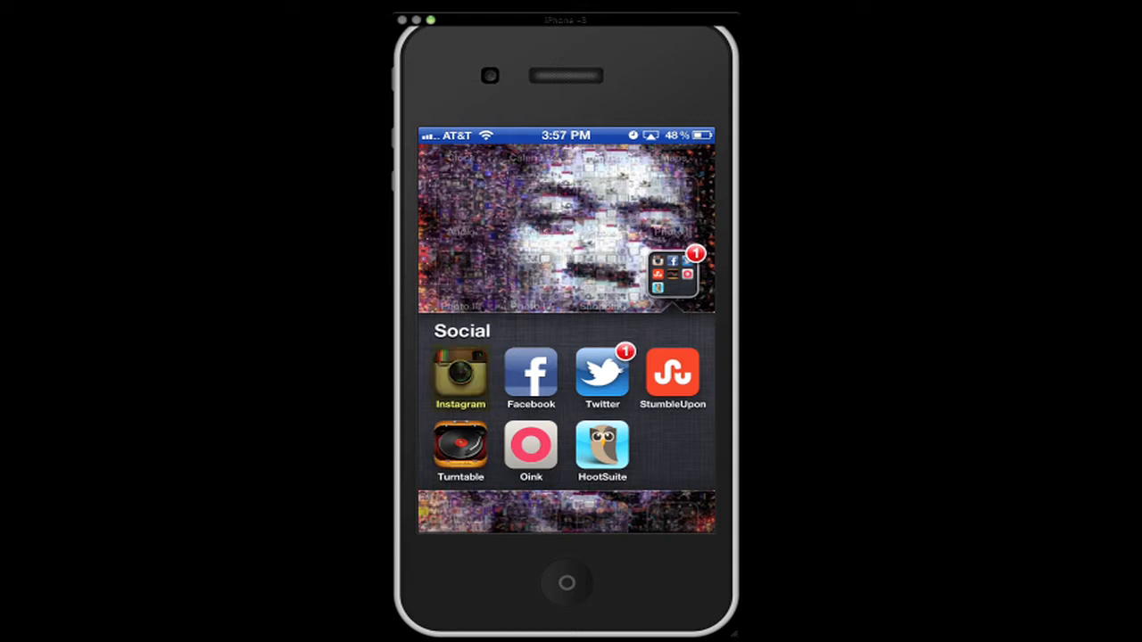
{"action": "left_click", "coordinate": [460, 373]}
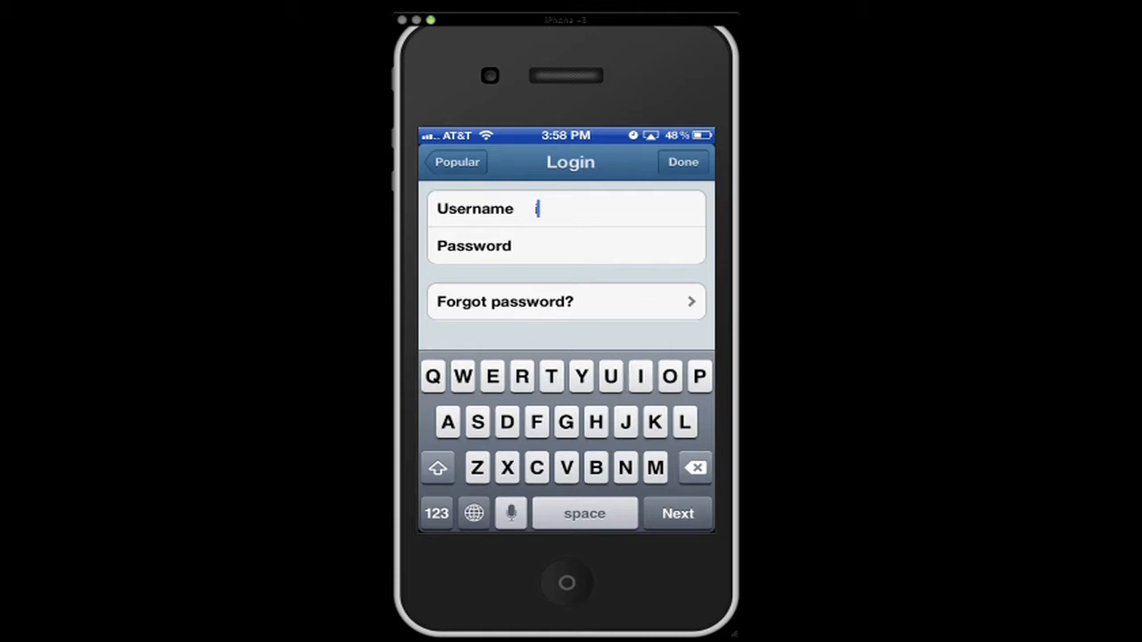
Log in to Instagram as 'ishootren' with the account password
{"action": "type", "text": "ish"}
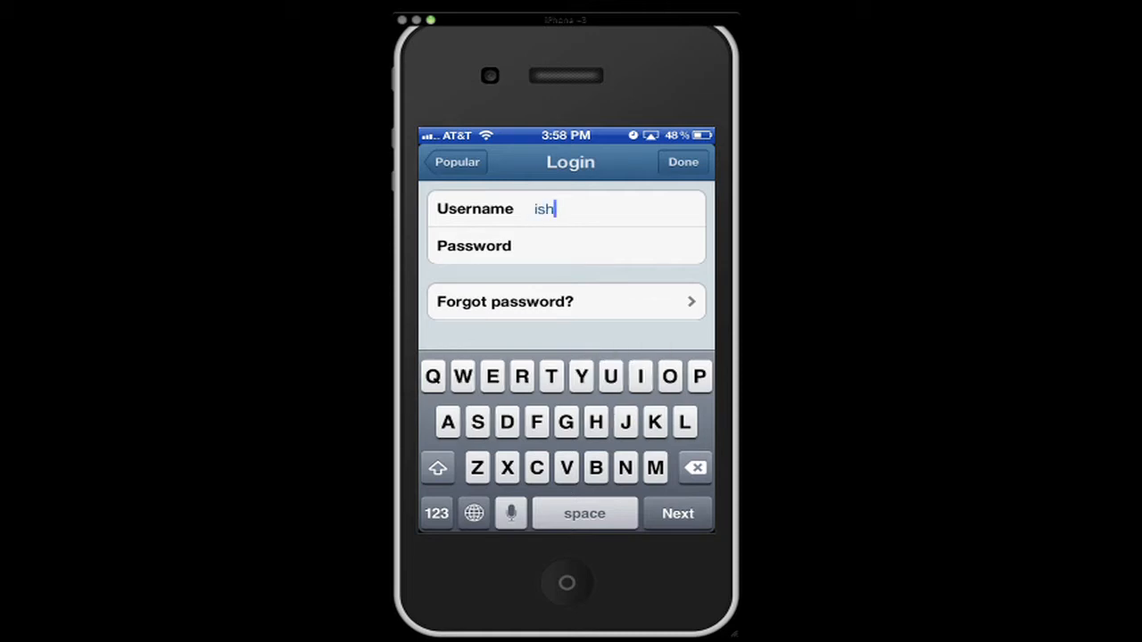
{"action": "type", "text": "ootren"}
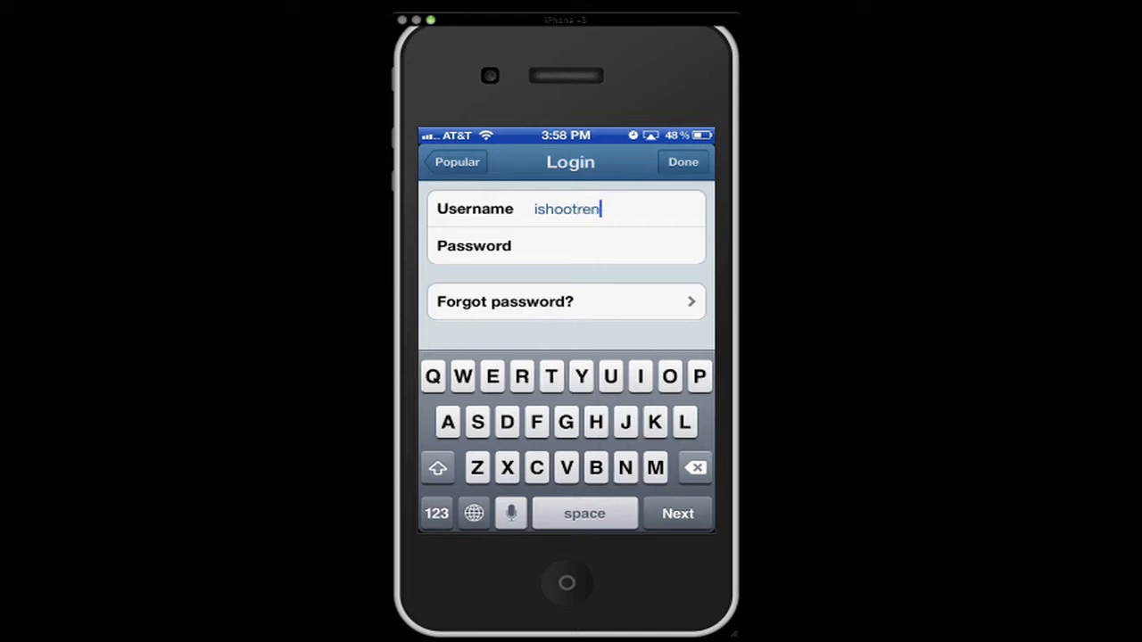
{"action": "left_click", "coordinate": [682, 161]}
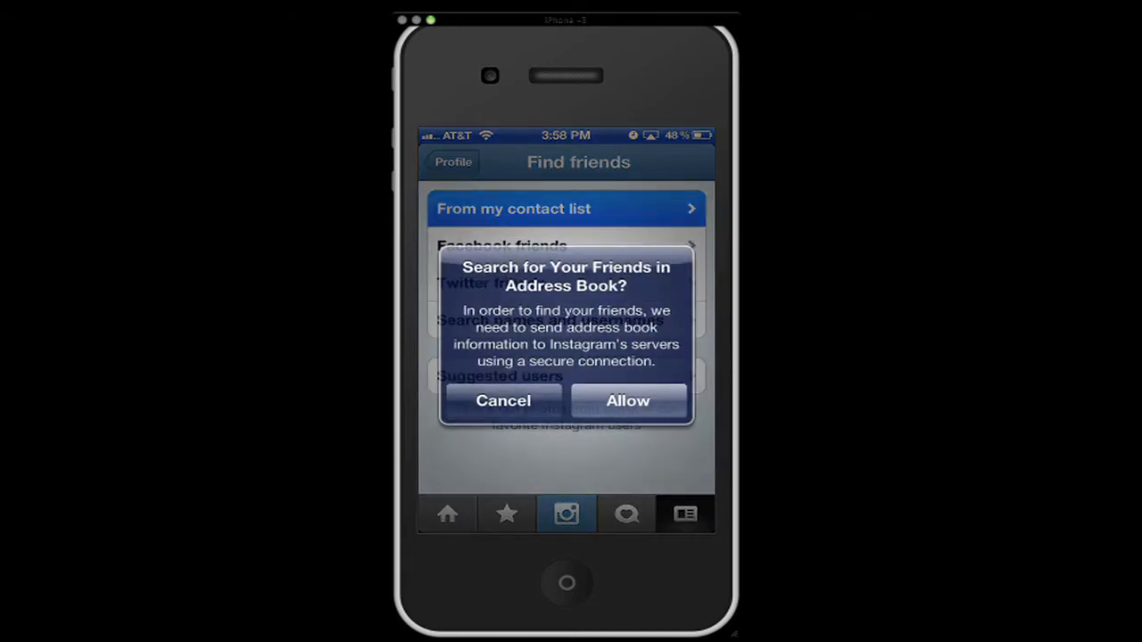
Allow address-book friend search and approve Instagram's access to Facebook friends
{"action": "left_click", "coordinate": [628, 401]}
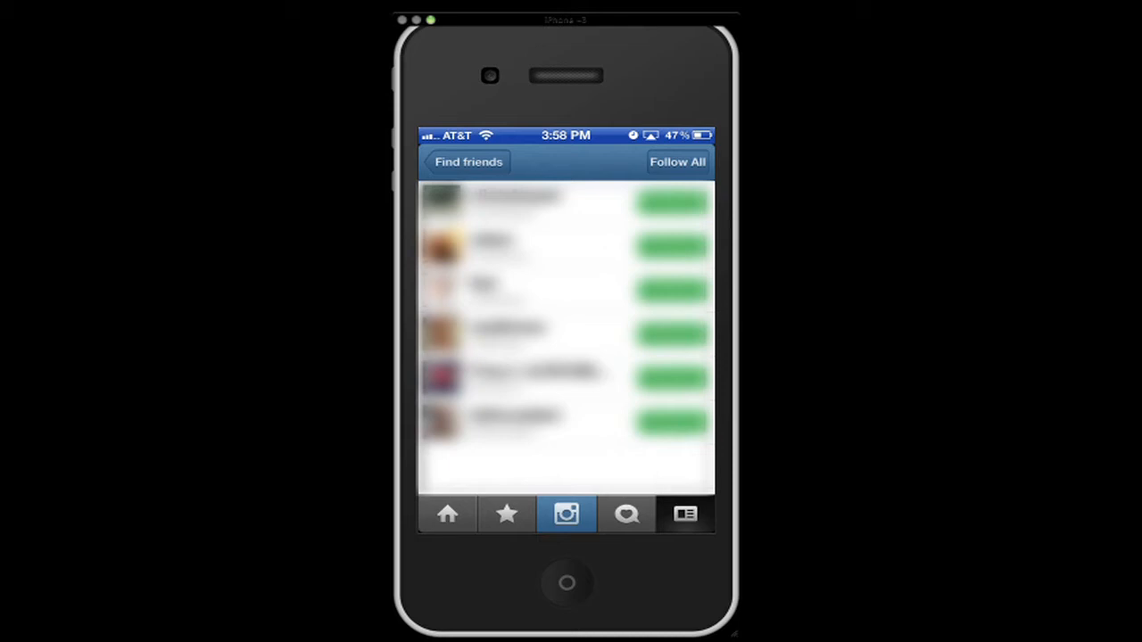
{"action": "left_click", "coordinate": [468, 162]}
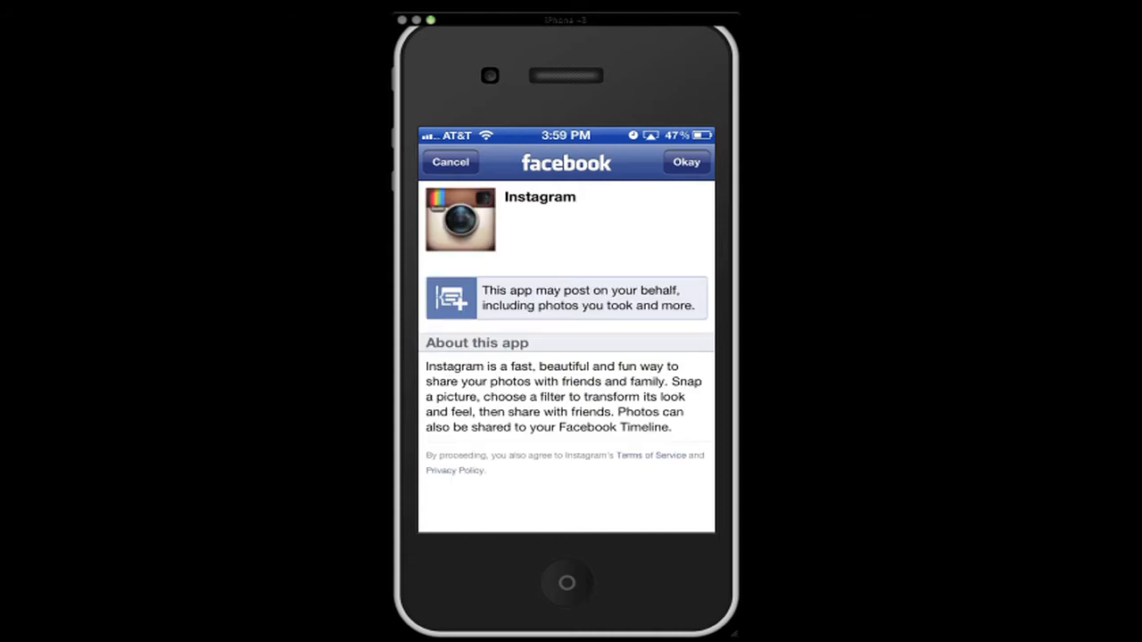
{"action": "left_click", "coordinate": [686, 162]}
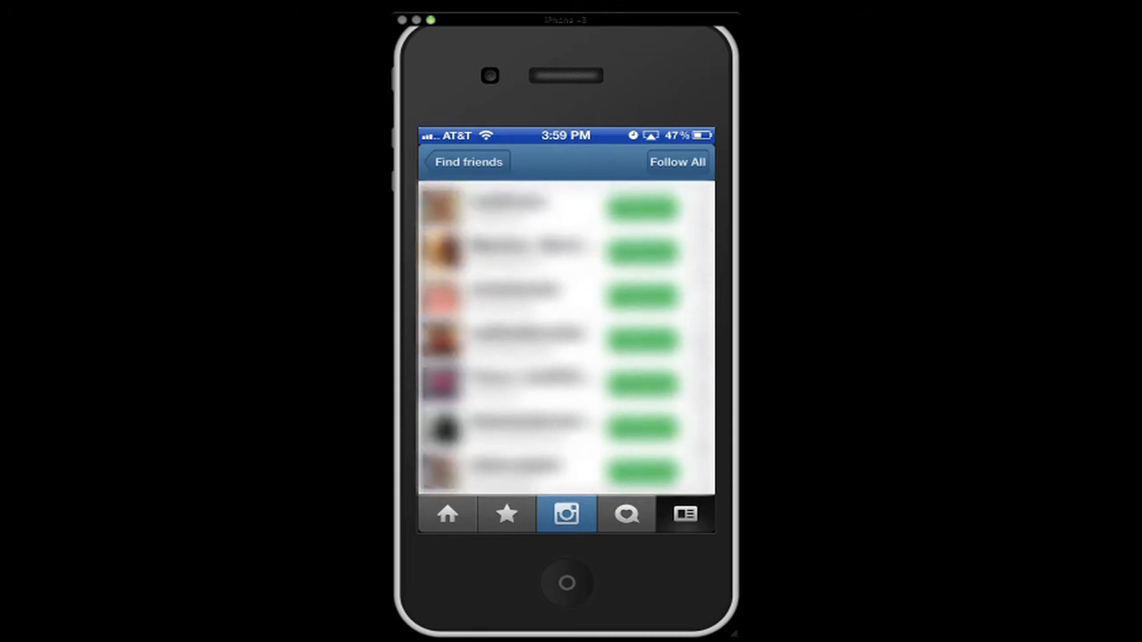
Browse the Facebook matches and suggested users, then return to Find friends
{"action": "left_click", "coordinate": [468, 162]}
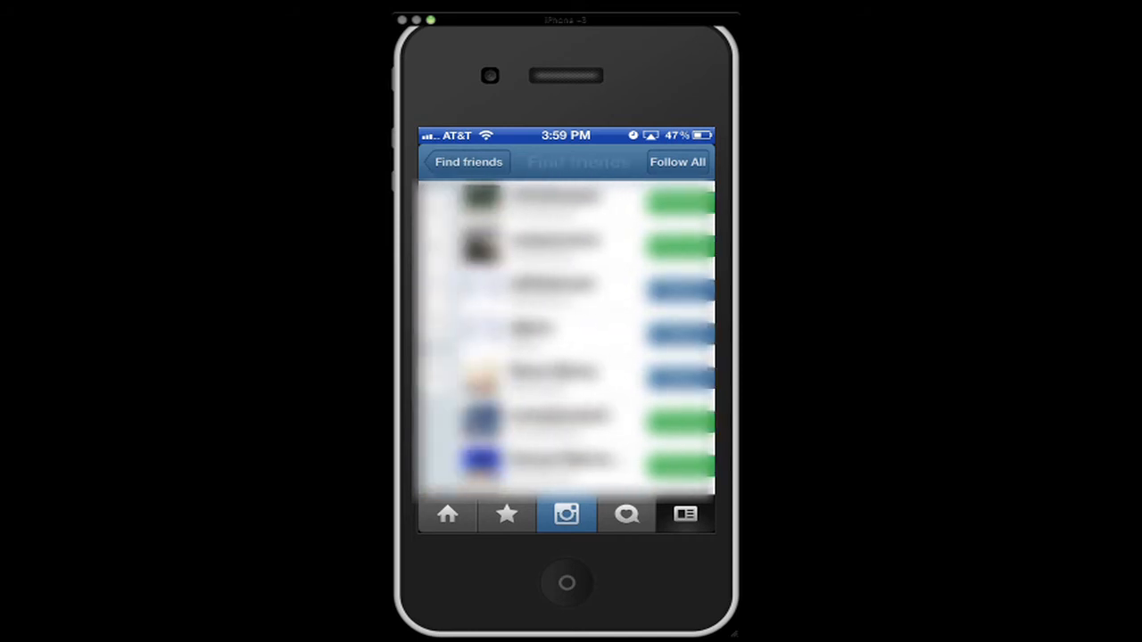
{"action": "left_click", "coordinate": [677, 162]}
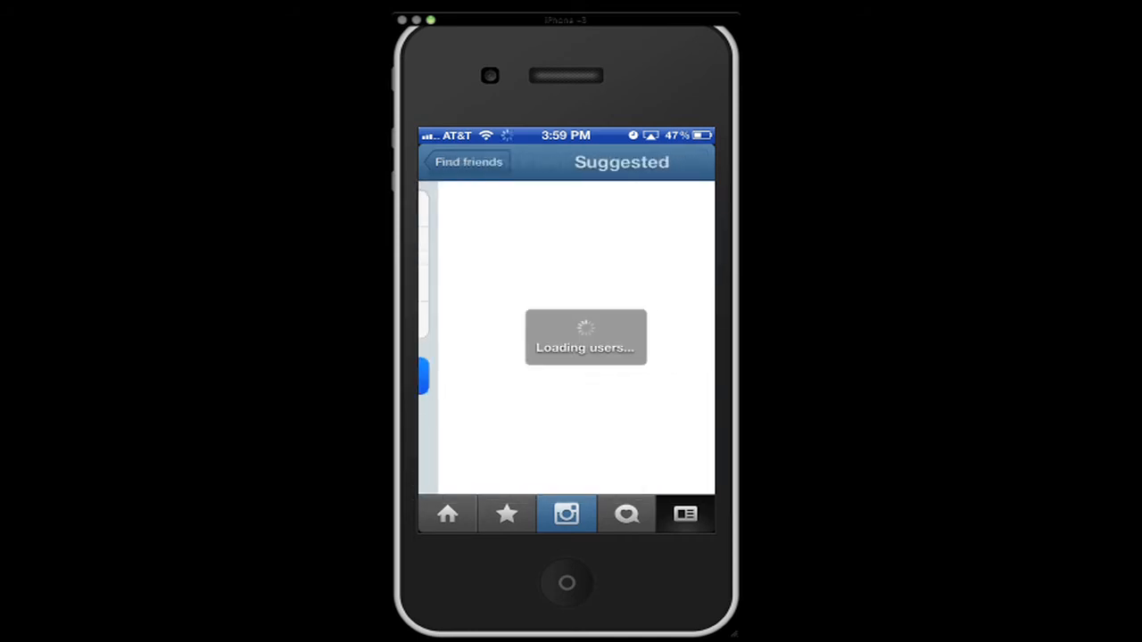
{"action": "left_click", "coordinate": [467, 161]}
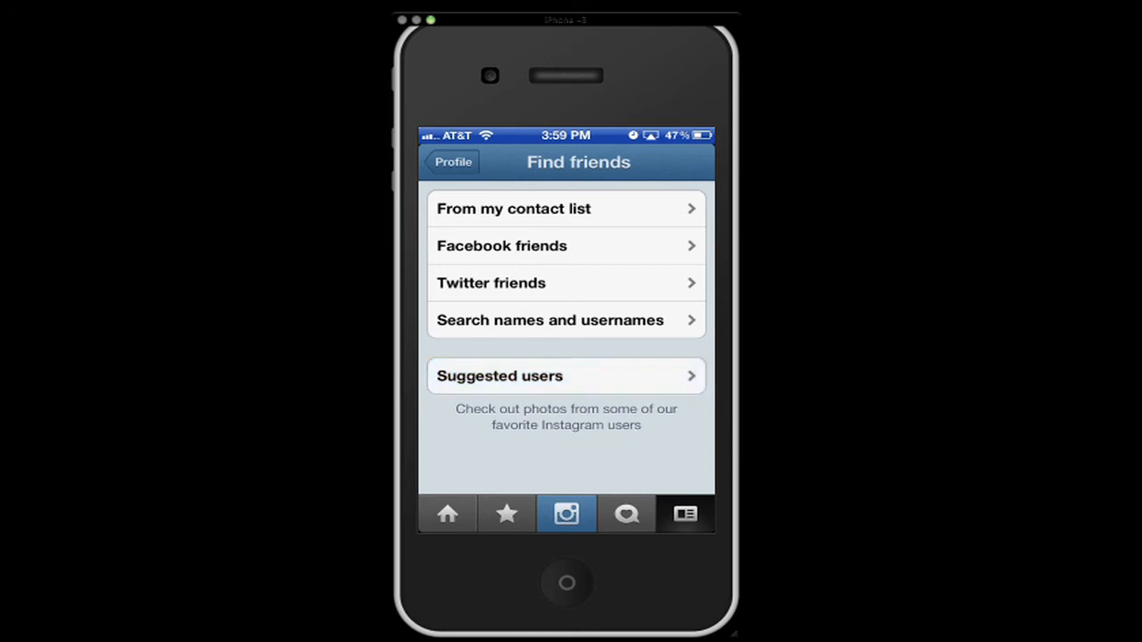
Open and cancel the name search and contacts list, returning to the profile menu
{"action": "left_click", "coordinate": [549, 320]}
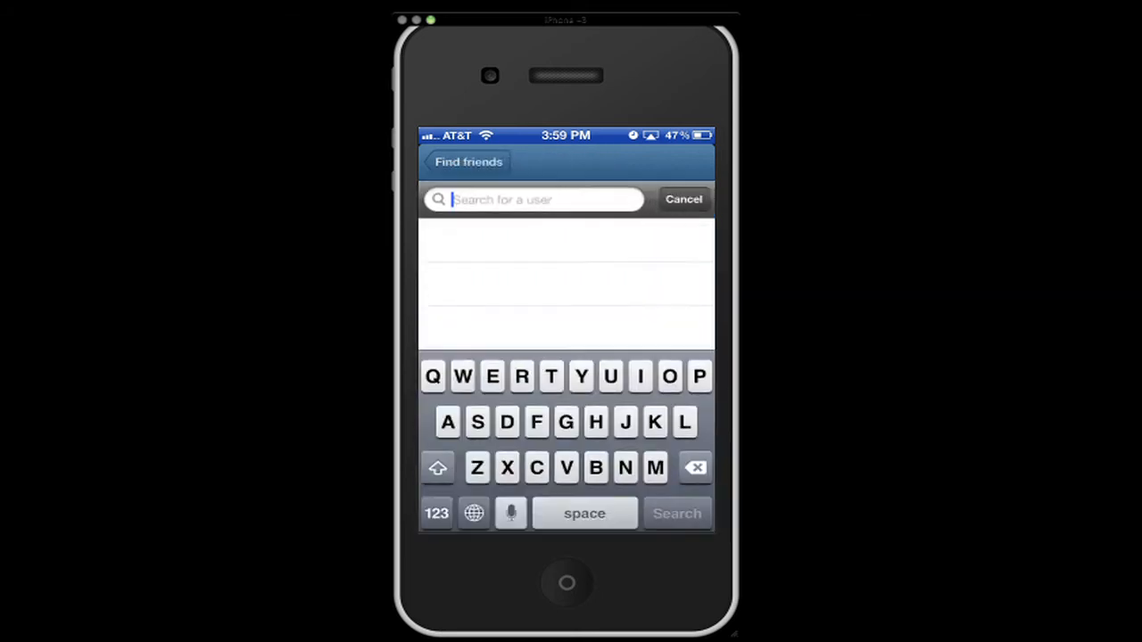
{"action": "left_click", "coordinate": [683, 199]}
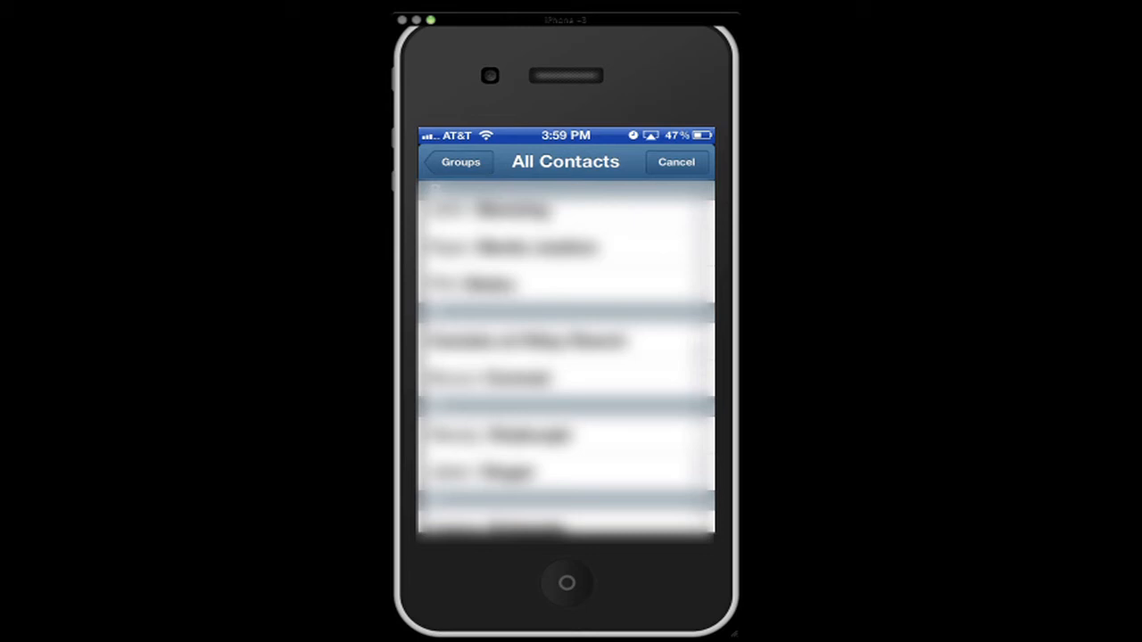
{"action": "left_click", "coordinate": [460, 162]}
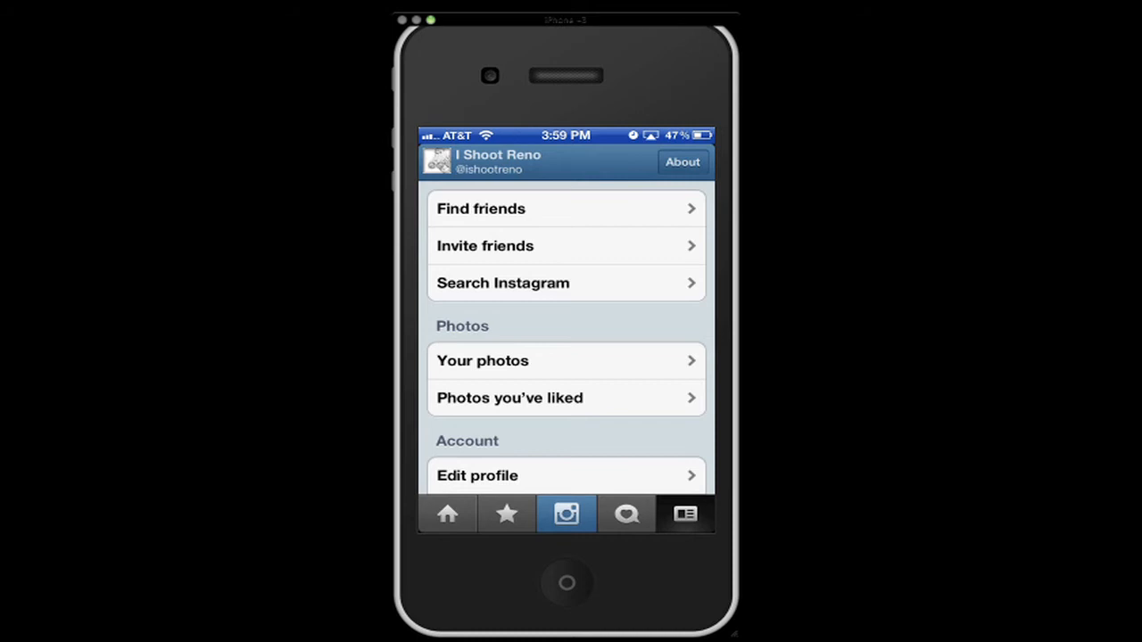
Scroll down through the profile's Photos and Account options
{"action": "scroll", "scroll_direction": "down", "scroll_amount": 3}
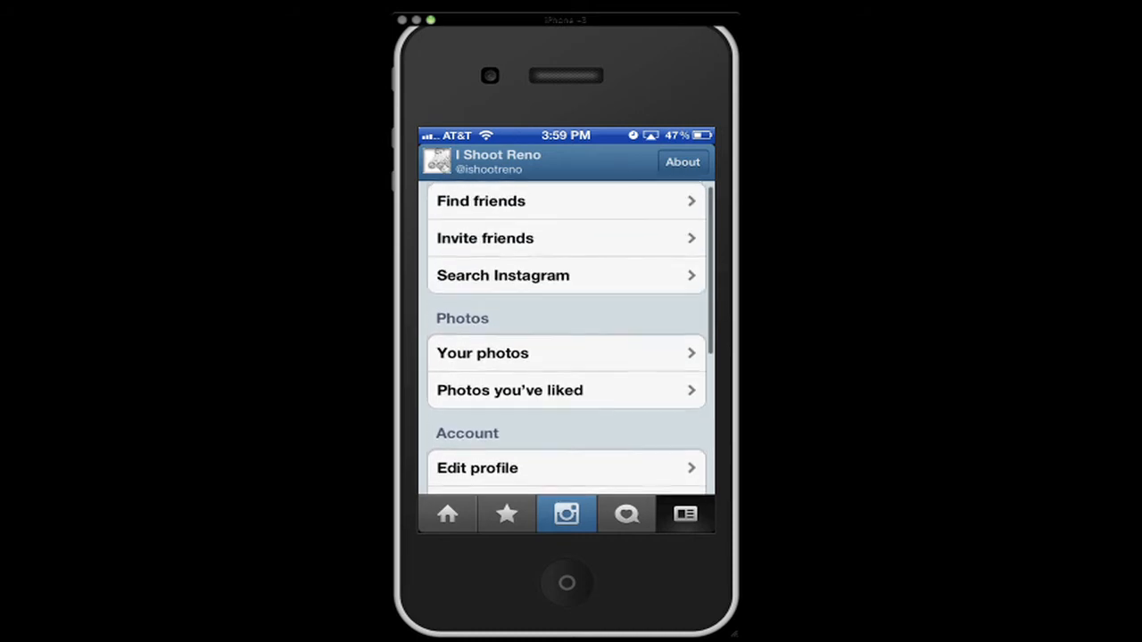
{"action": "scroll", "scroll_direction": "down", "scroll_amount": 3}
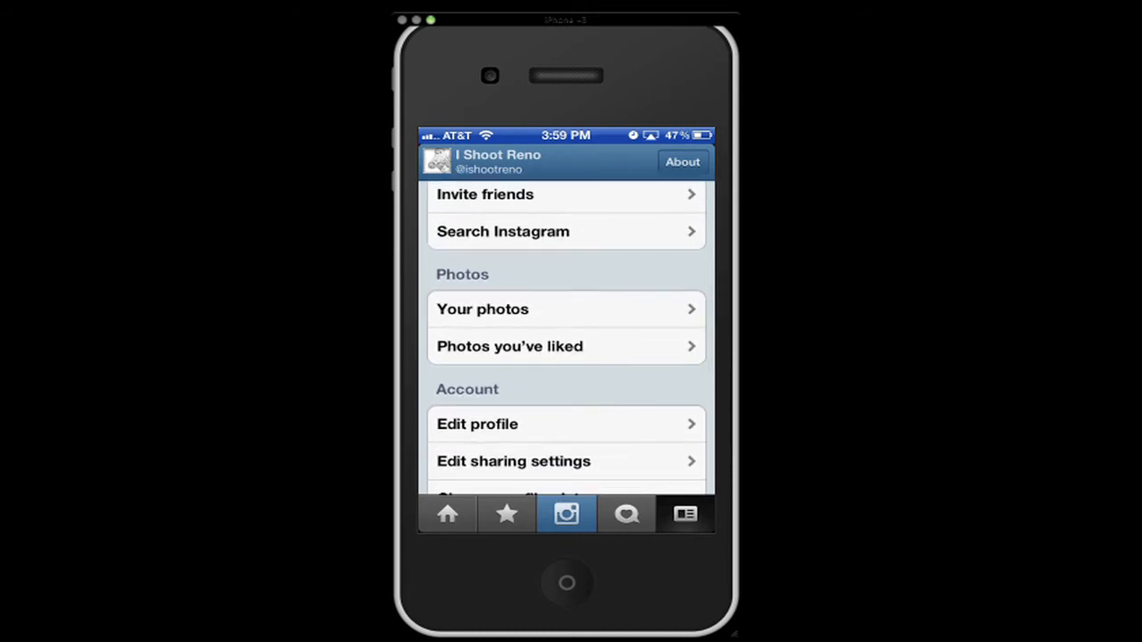
{"action": "scroll", "scroll_direction": "down", "scroll_amount": 3}
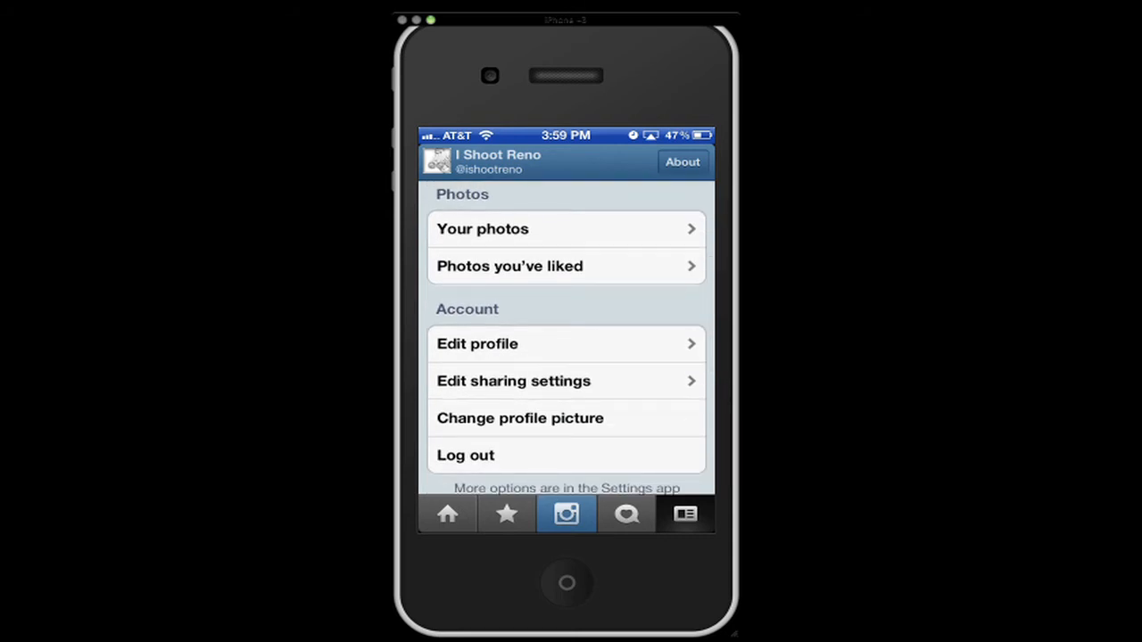
{"action": "scroll", "scroll_direction": "down", "scroll_amount": 3}
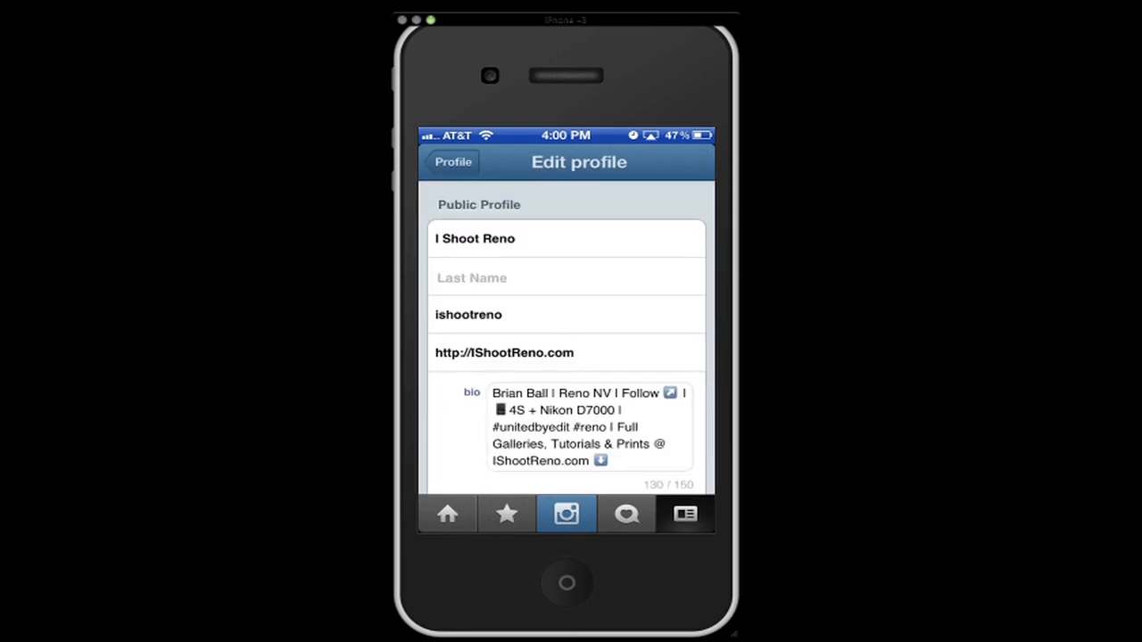
Open the profile name for editing, close it unchanged, and scroll to the bio
{"action": "left_click", "coordinate": [566, 238]}
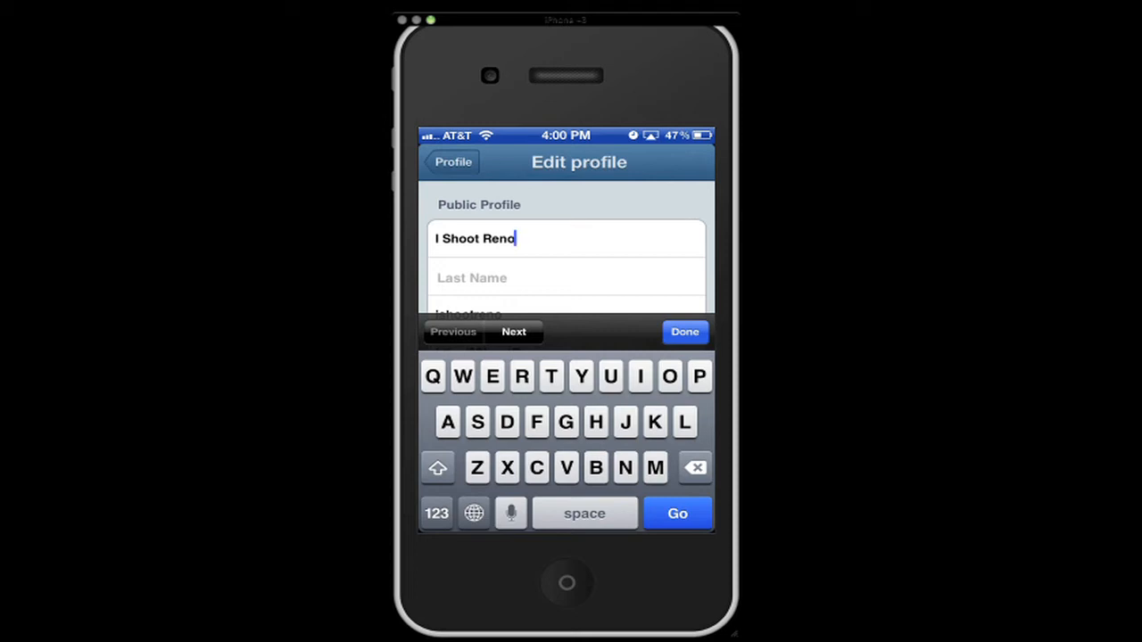
{"action": "left_click", "coordinate": [684, 331]}
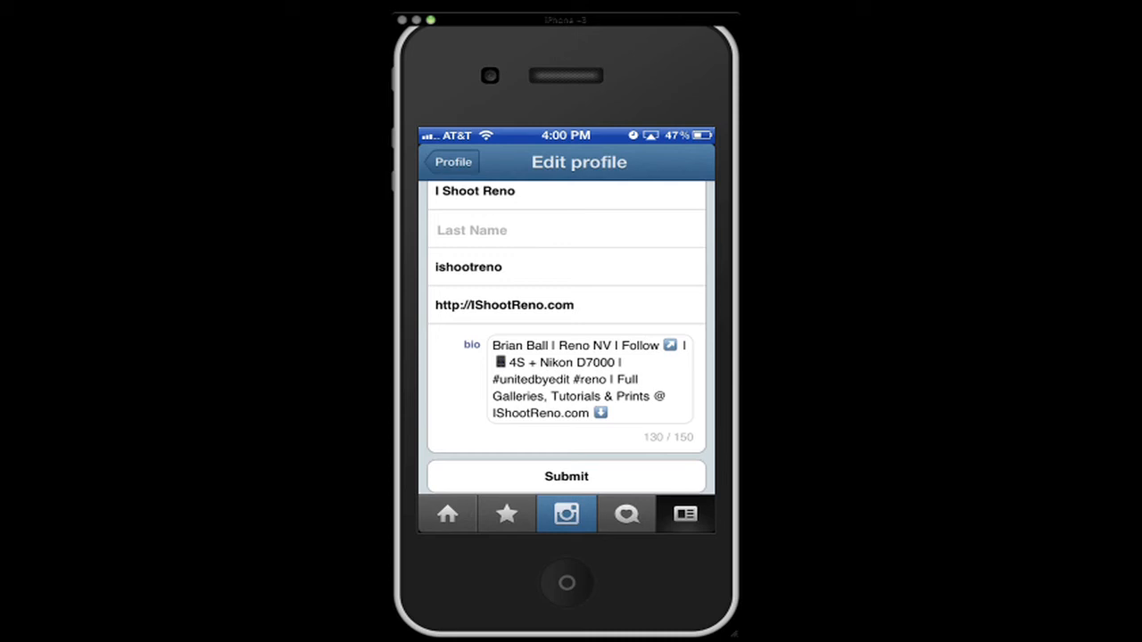
{"action": "scroll", "scroll_direction": "down", "scroll_amount": 3}
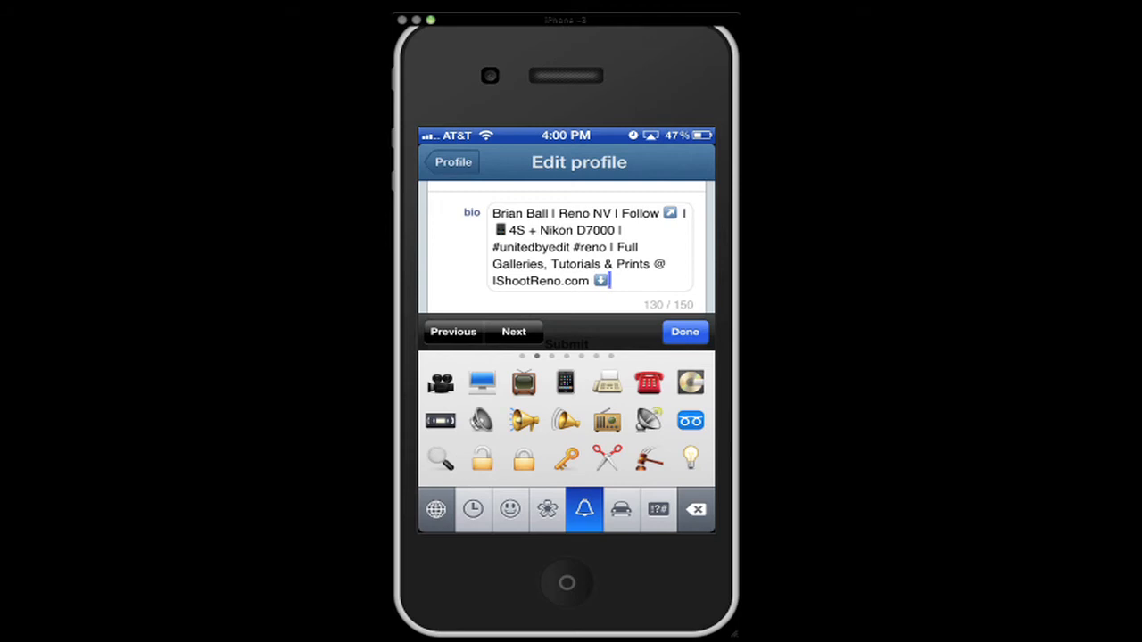
Toggle the bio's emoji keyboard, close it unchanged, and scroll to the private details
{"action": "left_click", "coordinate": [509, 509]}
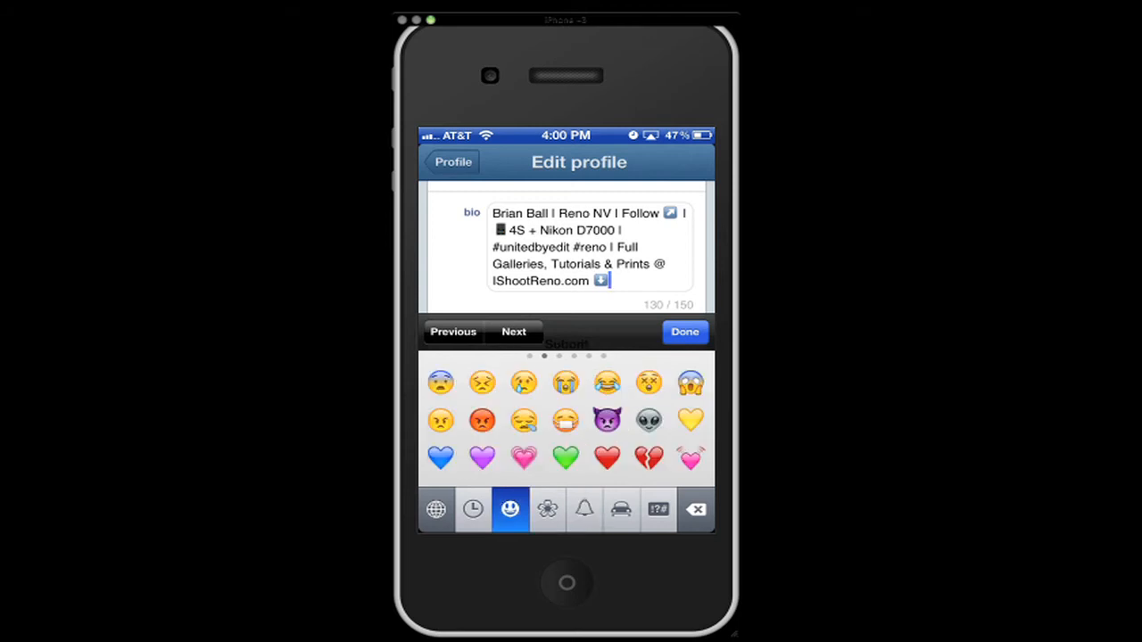
{"action": "left_click", "coordinate": [436, 510]}
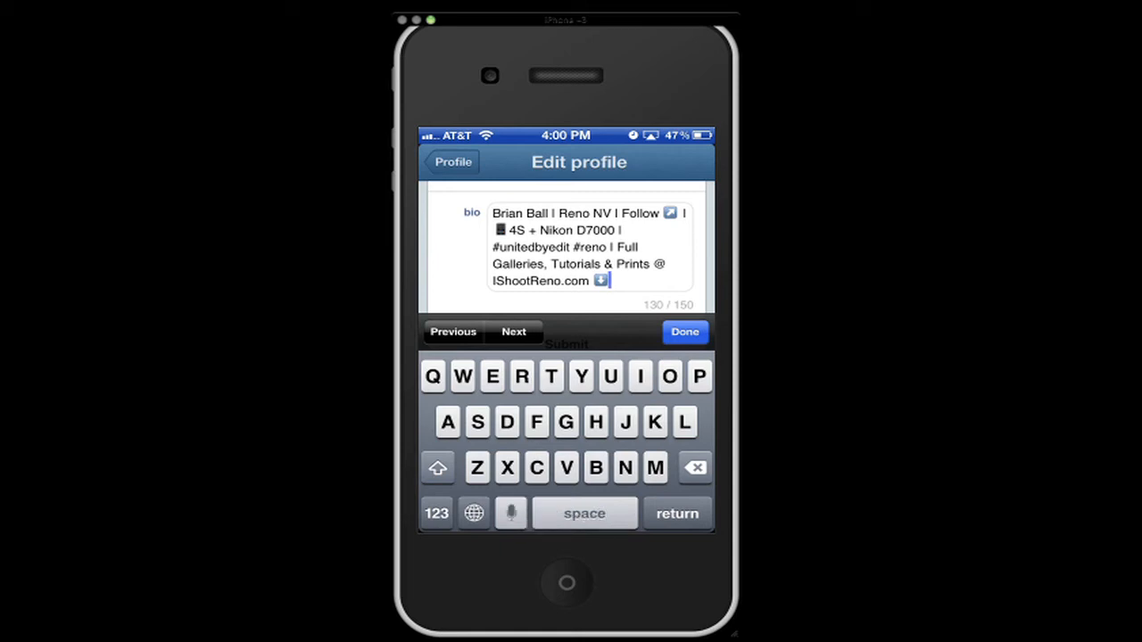
{"action": "left_click", "coordinate": [685, 331]}
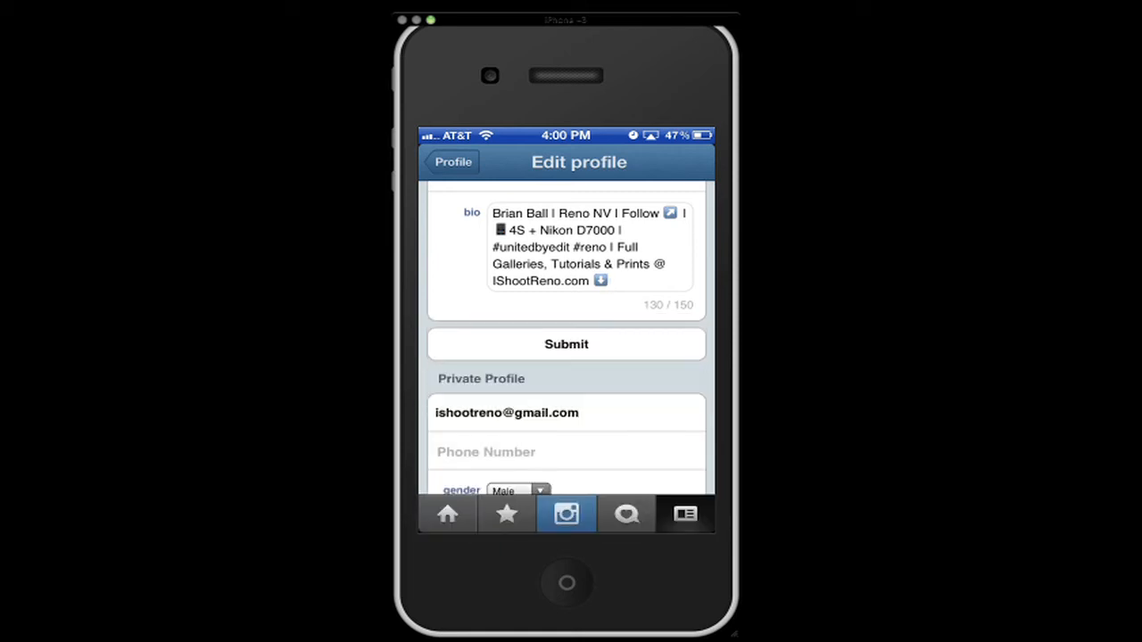
{"action": "scroll", "scroll_direction": "down", "scroll_amount": 3}
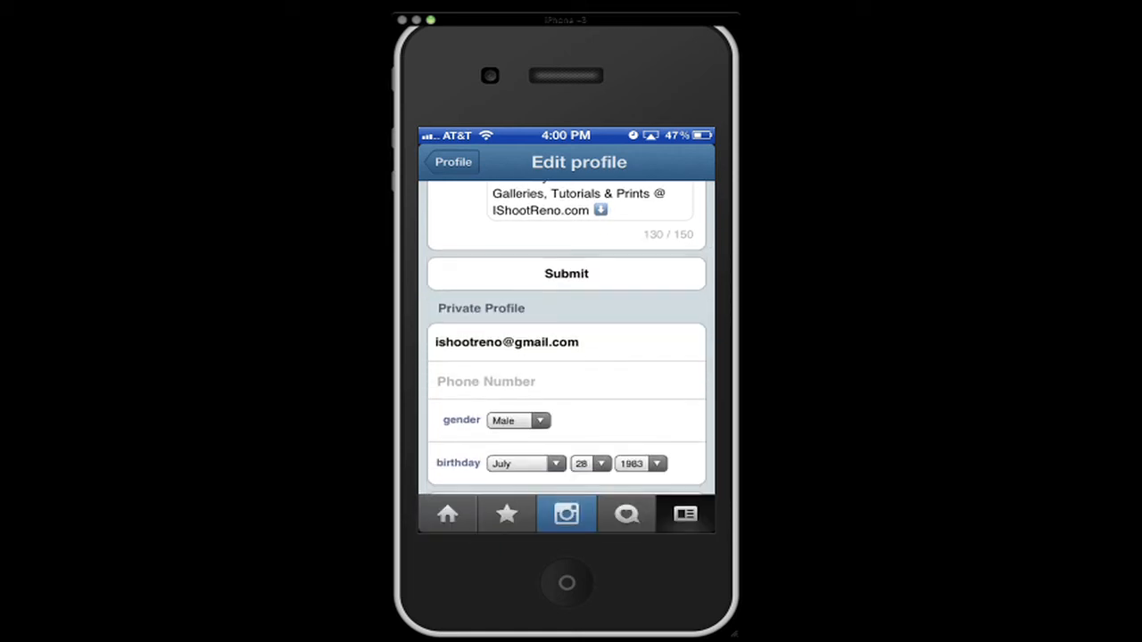
{"action": "scroll", "scroll_direction": "down", "scroll_amount": 3}
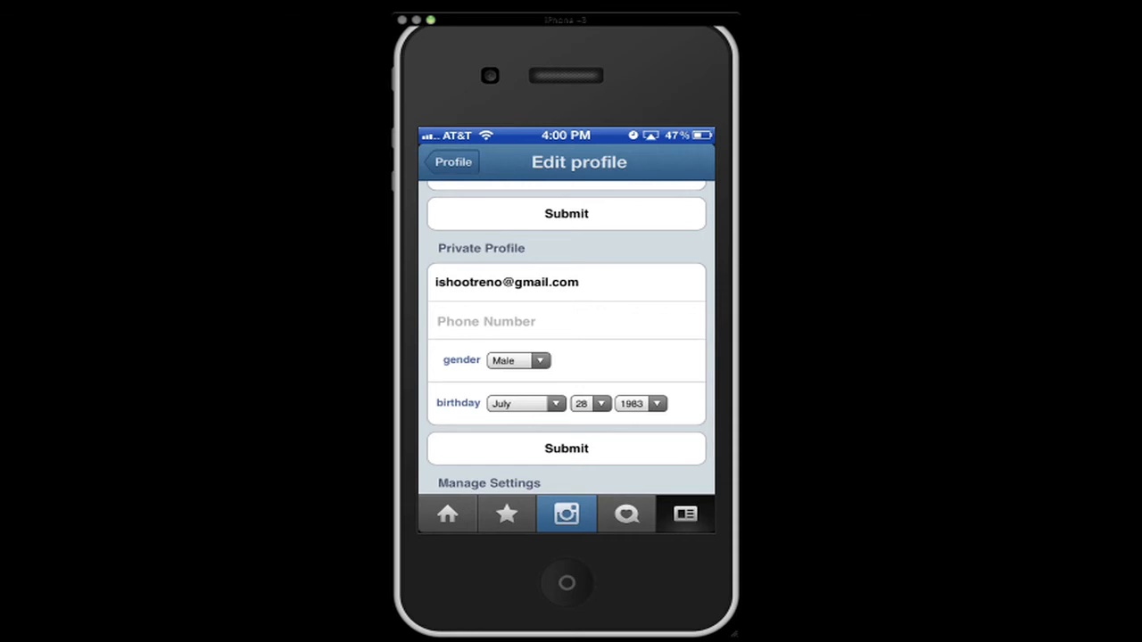
{"action": "scroll", "scroll_direction": "down", "scroll_amount": 3}
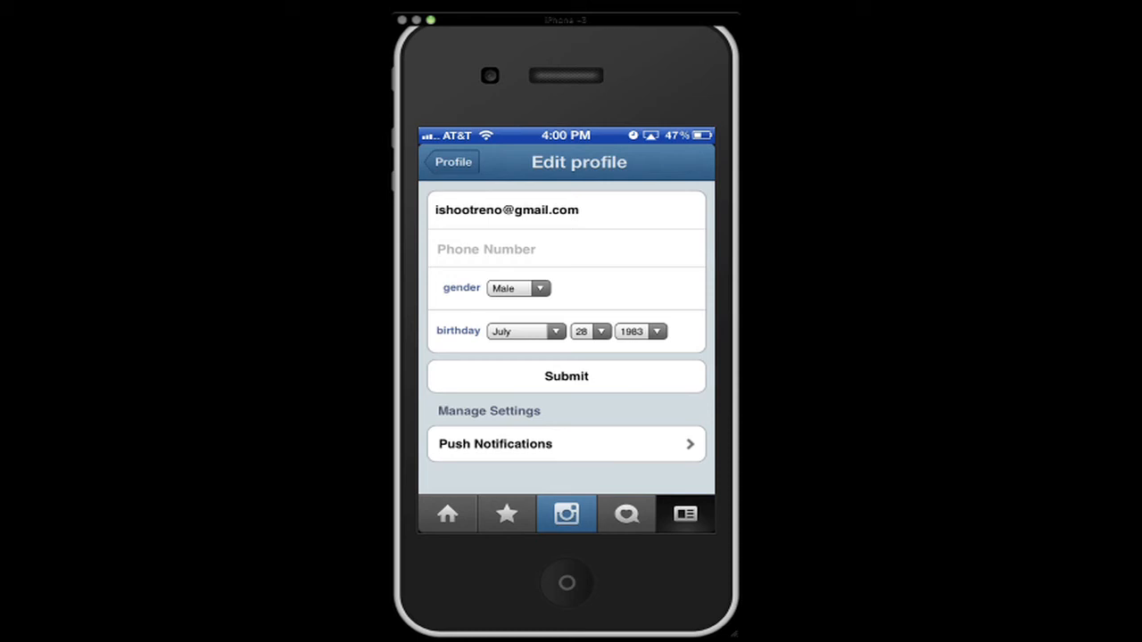
Review like, comment and contact push notifications, then open Sharing Settings with Twitter linked
{"action": "left_click", "coordinate": [566, 444]}
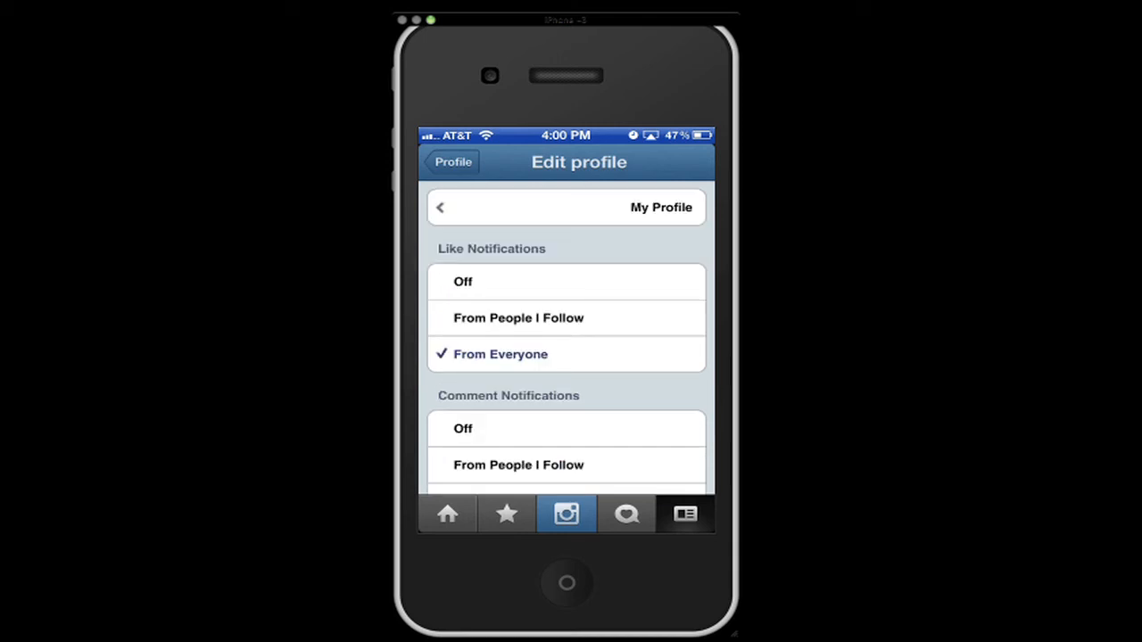
{"action": "scroll", "scroll_direction": "down", "scroll_amount": 3}
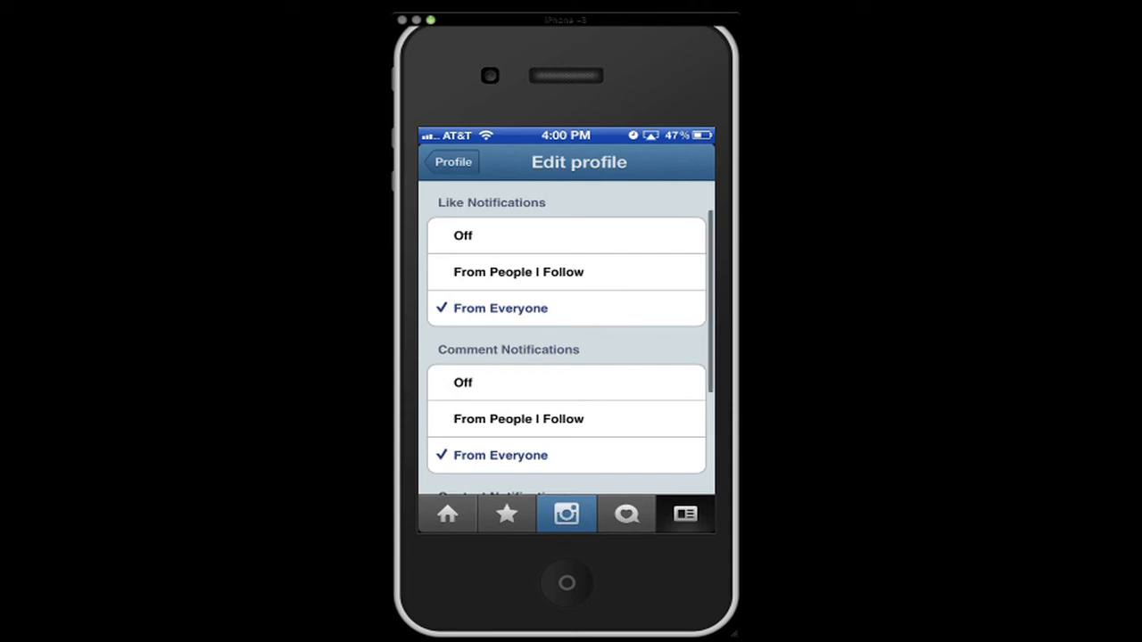
{"action": "scroll", "scroll_direction": "down", "scroll_amount": 3}
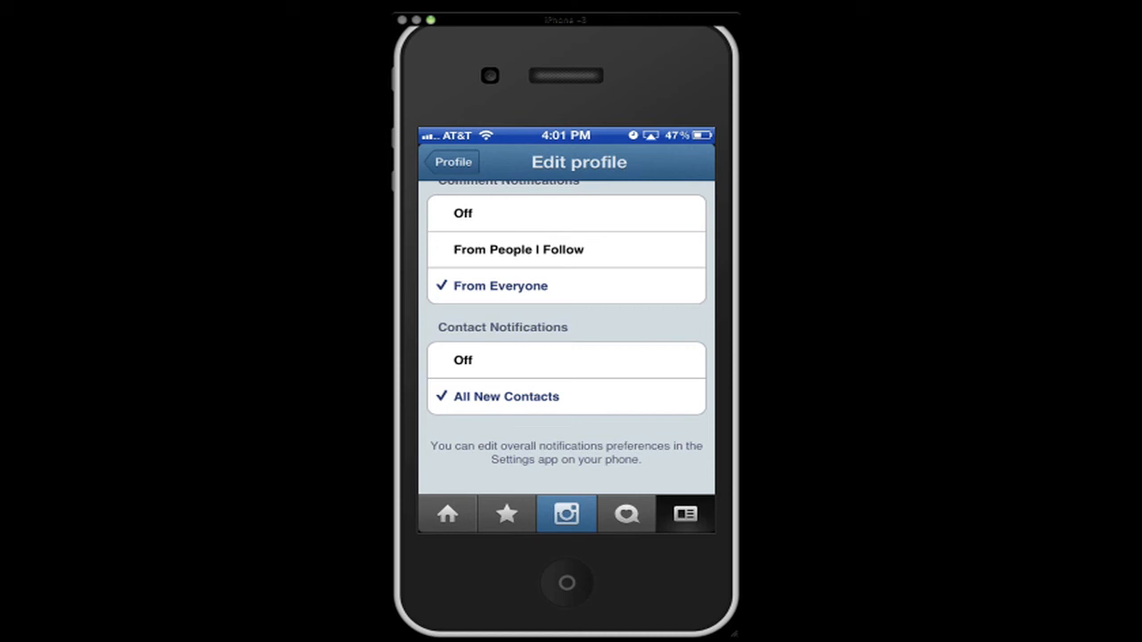
{"action": "left_click", "coordinate": [453, 162]}
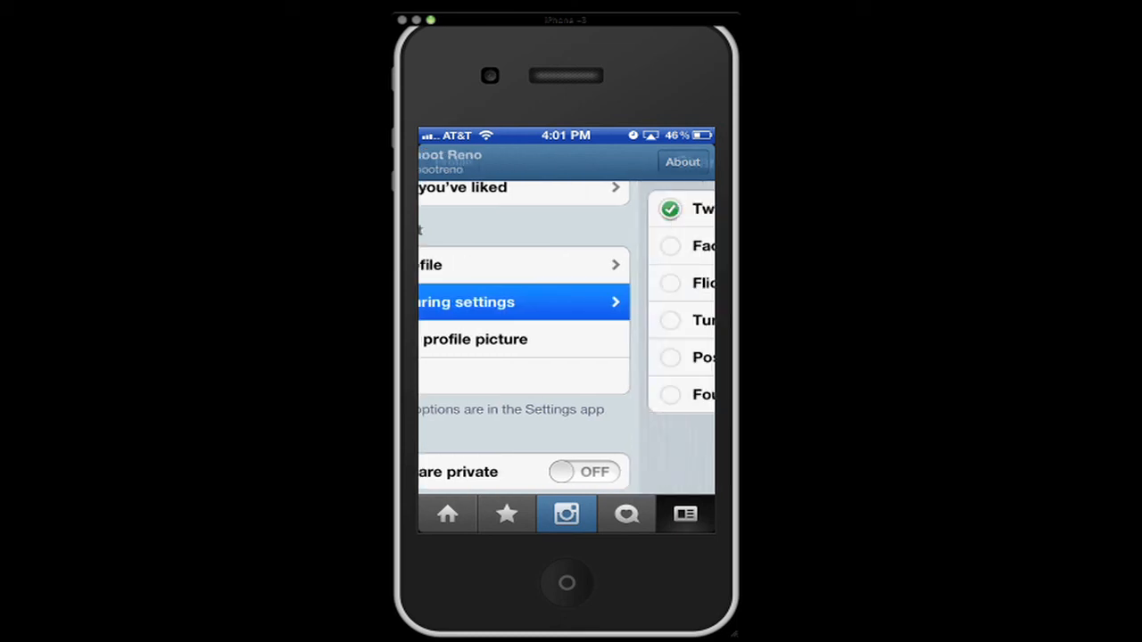
{"action": "left_click", "coordinate": [490, 302]}
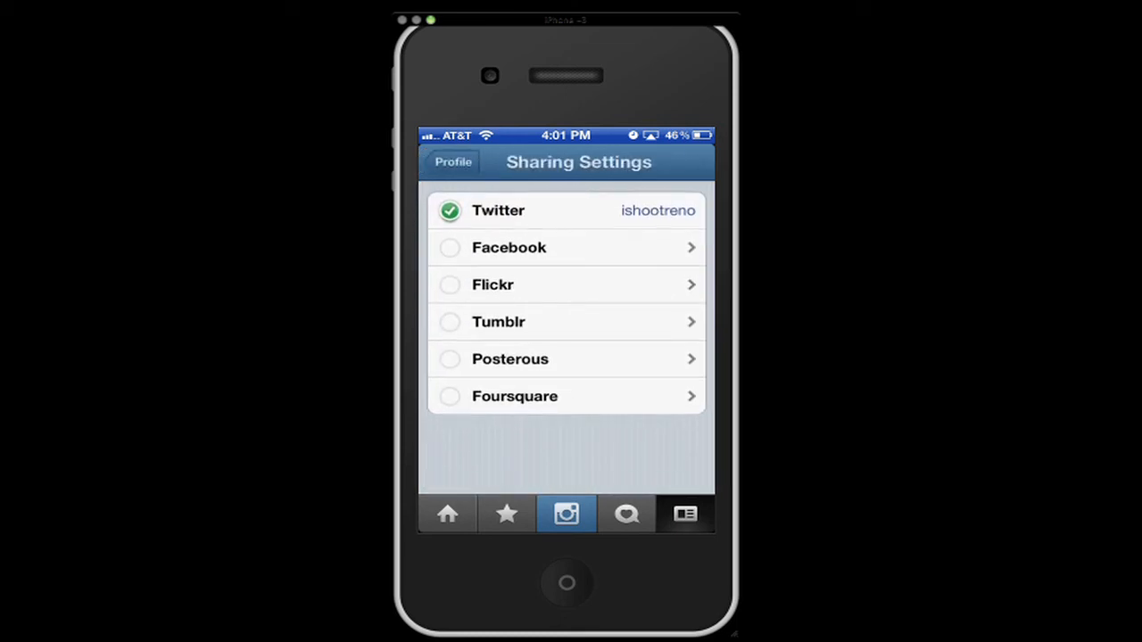